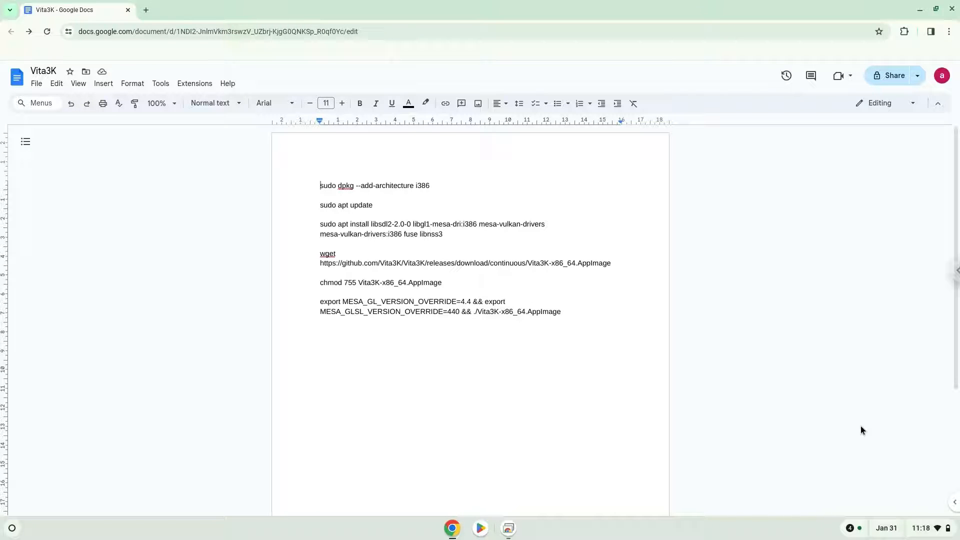
mouse_move(898, 484)
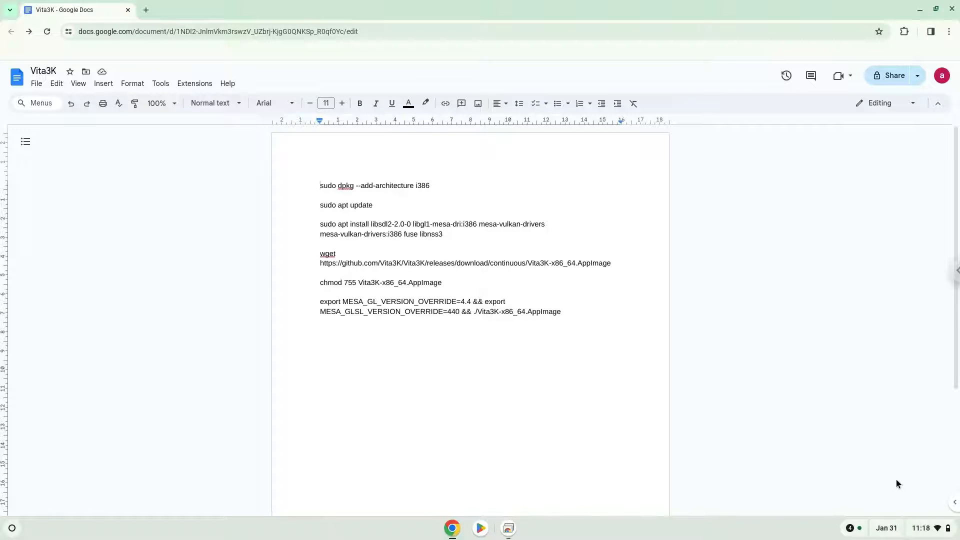
Open ChromeOS Settings, expand Advanced and show the Developers section.
left_click(912, 528)
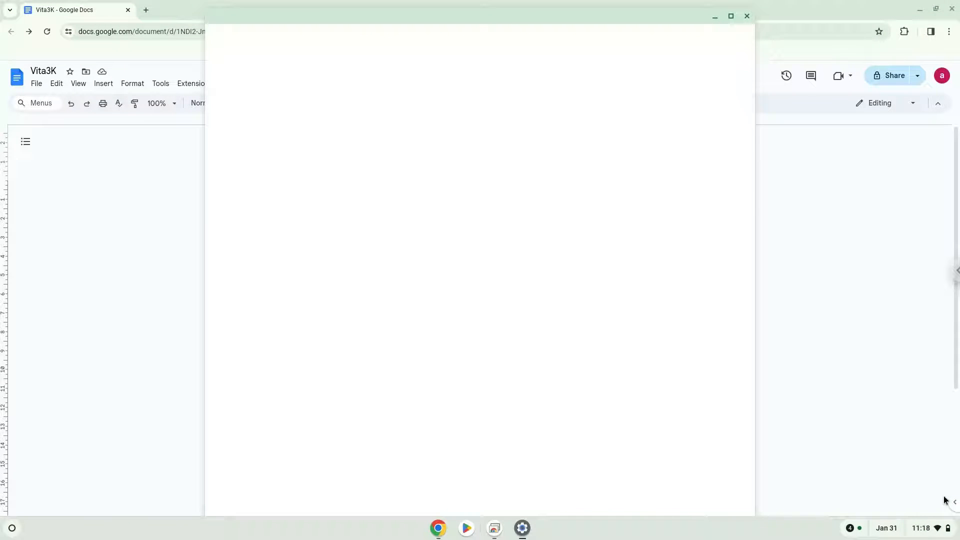
left_click(521, 528)
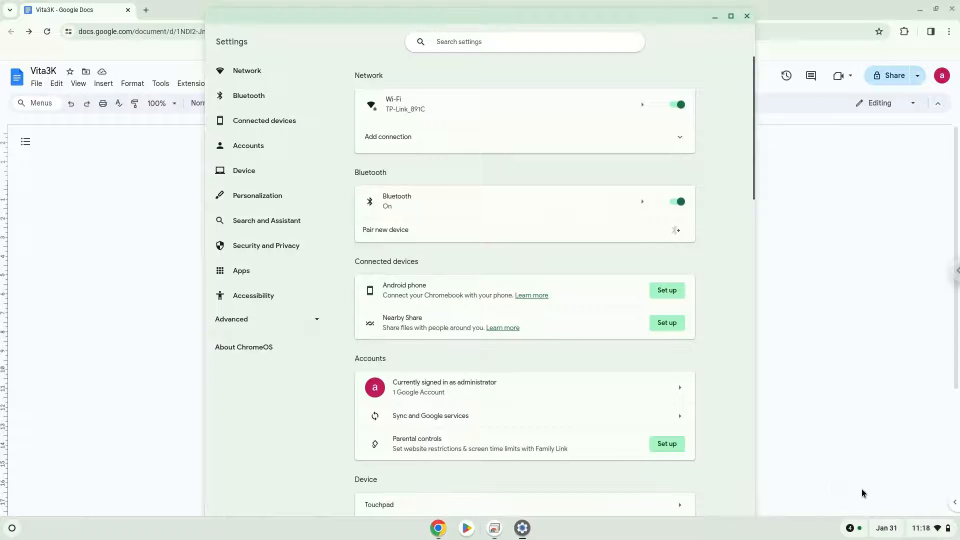
left_click(231, 320)
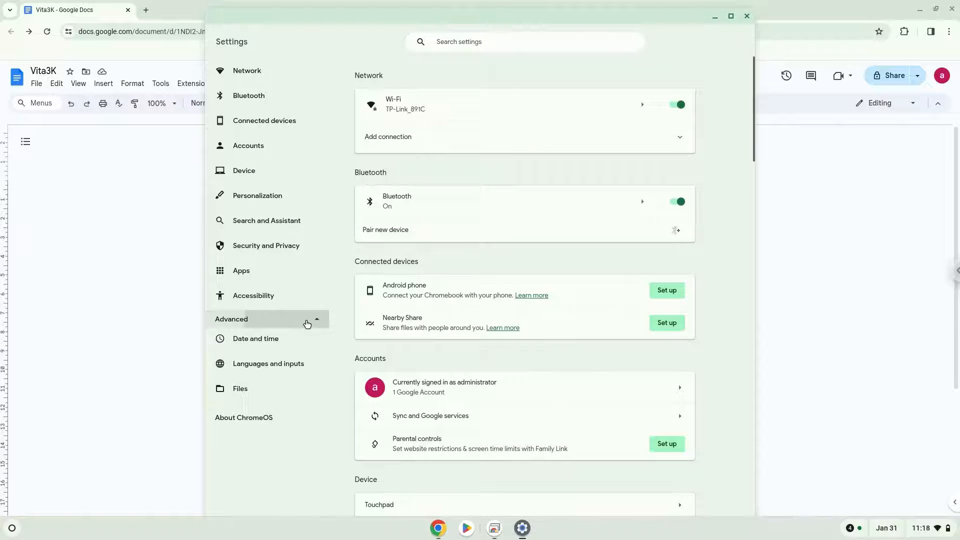
left_click(231, 319)
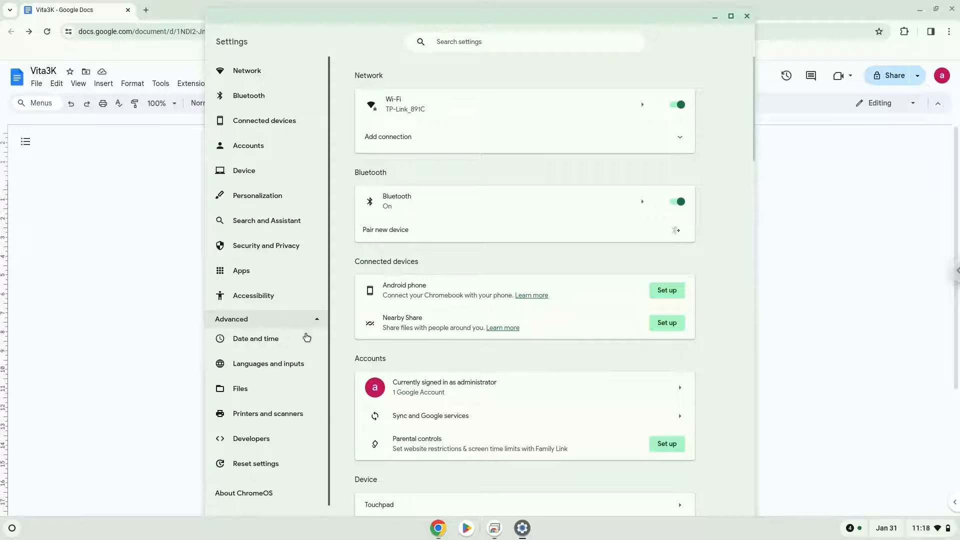
left_click(251, 438)
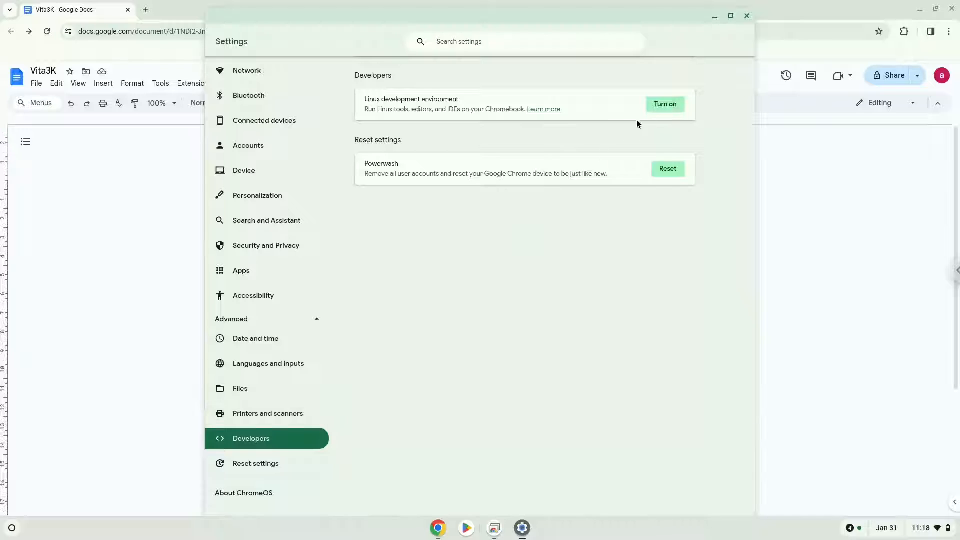
Turn on the Linux development environment and complete its setup to a terminal prompt.
left_click(664, 104)
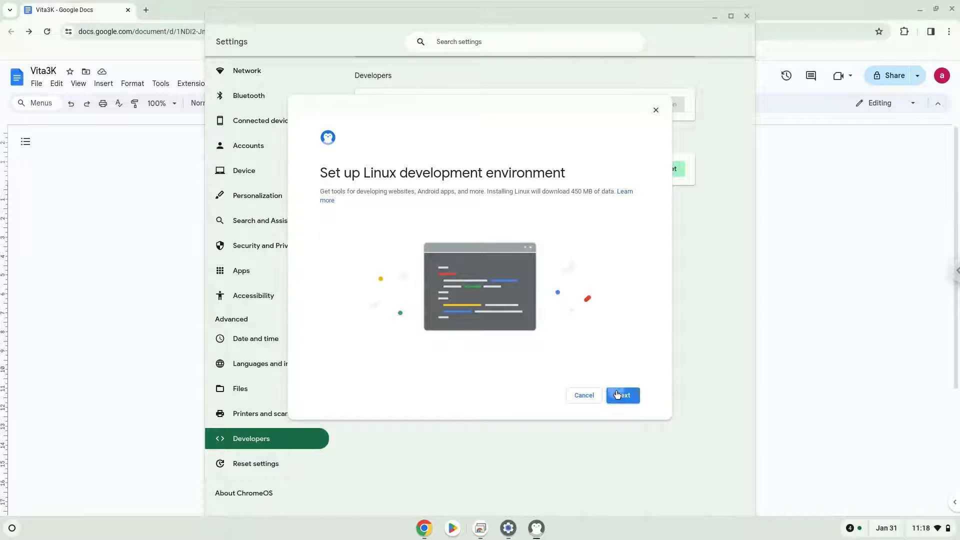
left_click(622, 395)
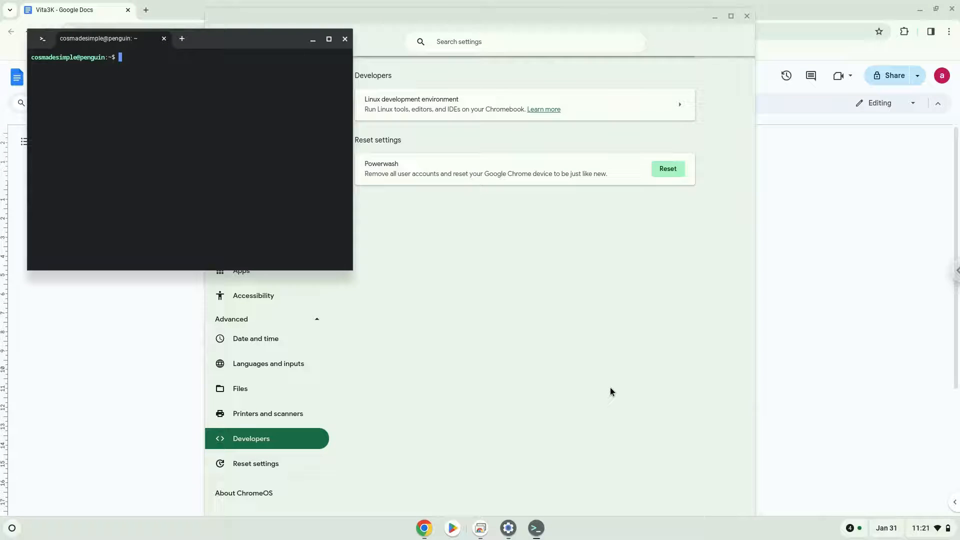
mouse_move(351, 57)
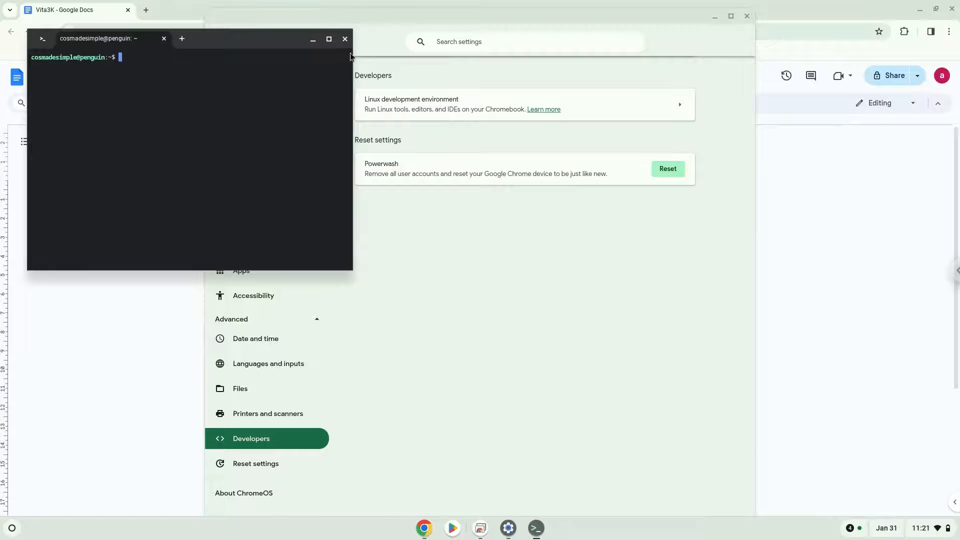
Close the Terminal and Settings windows, returning to the Vita3K commands document.
left_click(345, 39)
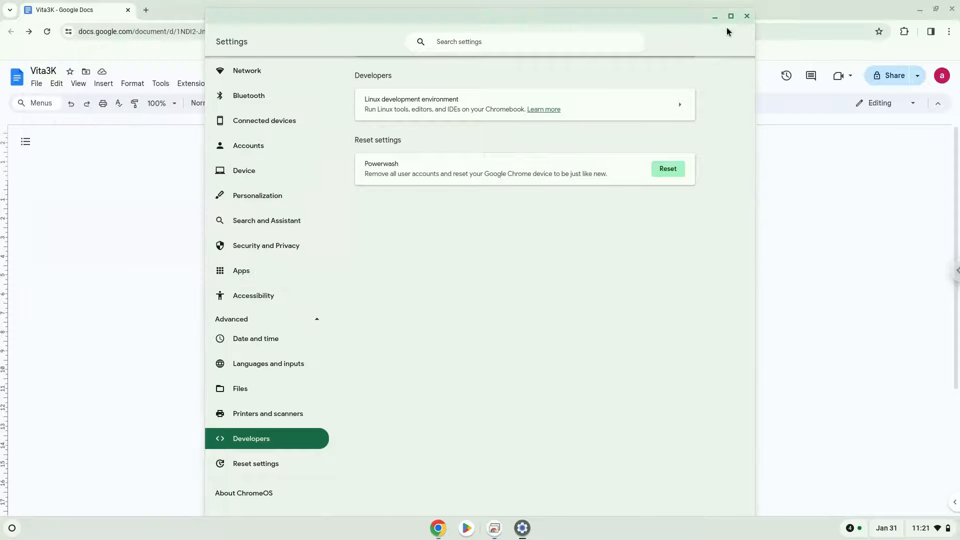
left_click(746, 16)
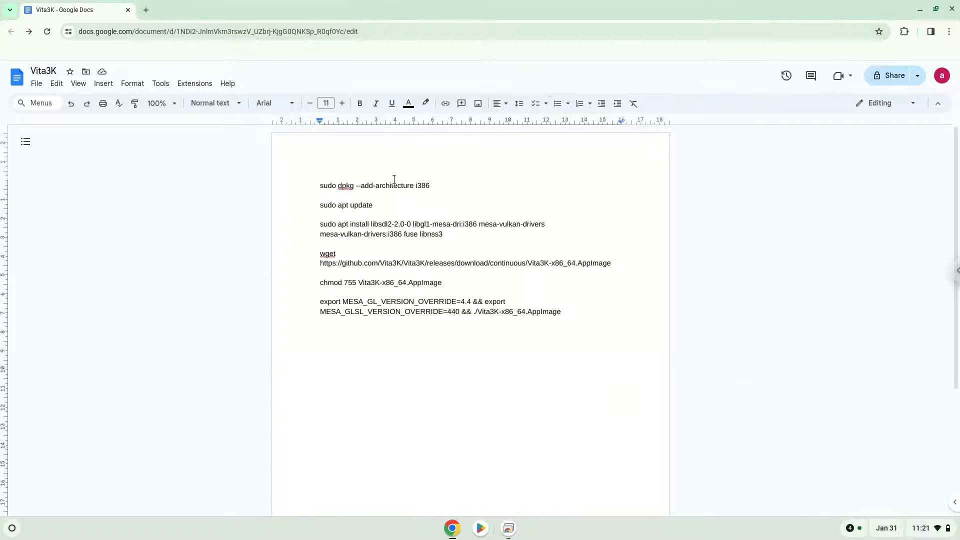
Copy the first i386 architecture command and run it in Terminal on the penguin container.
right_click(374, 186)
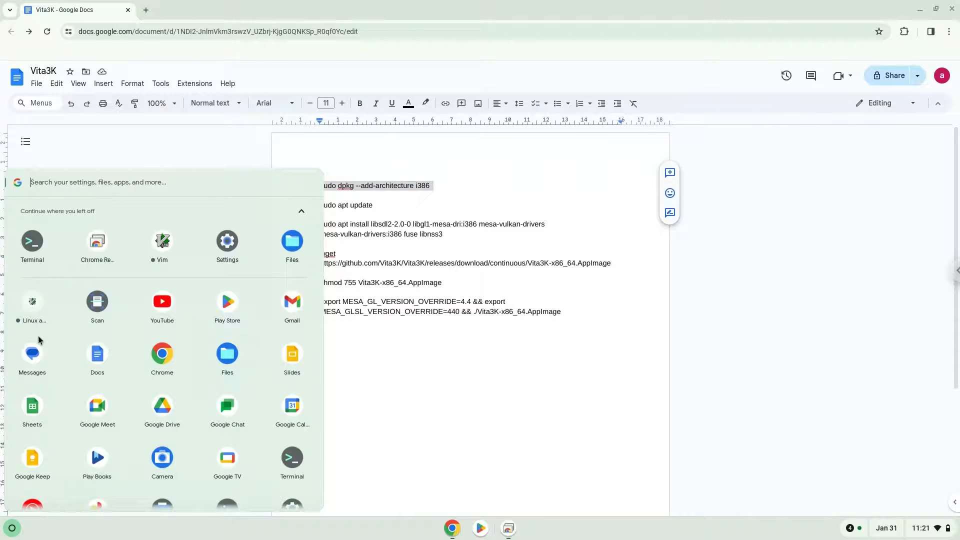
left_click(32, 241)
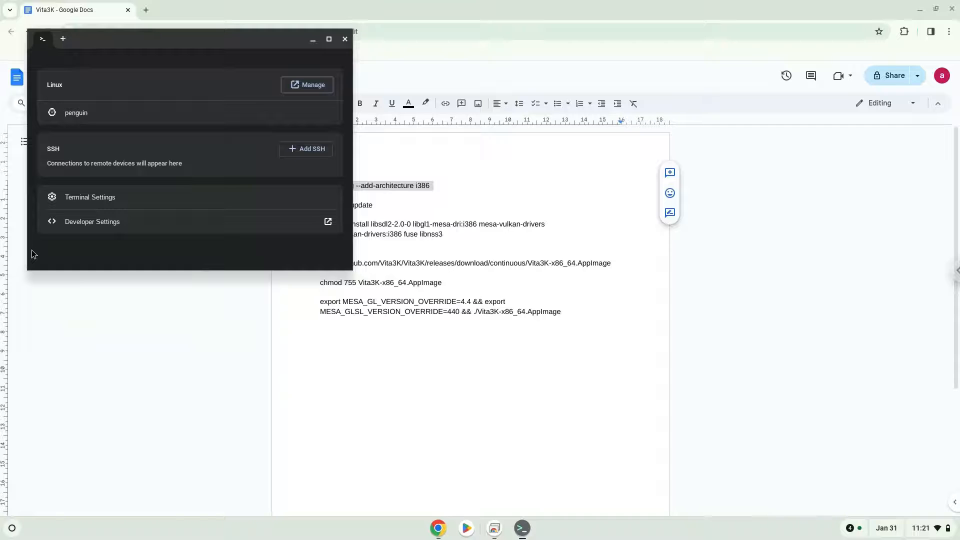
mouse_move(129, 78)
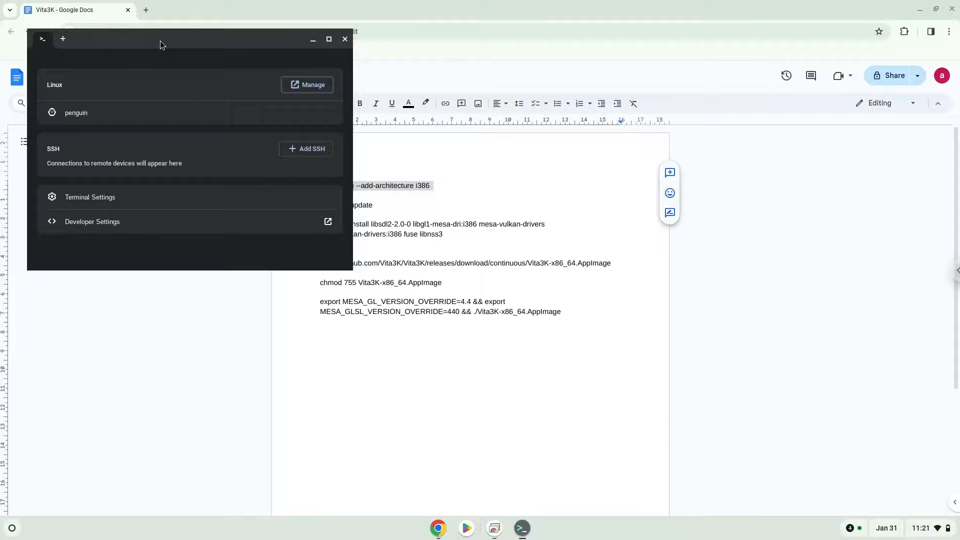
left_click(329, 39)
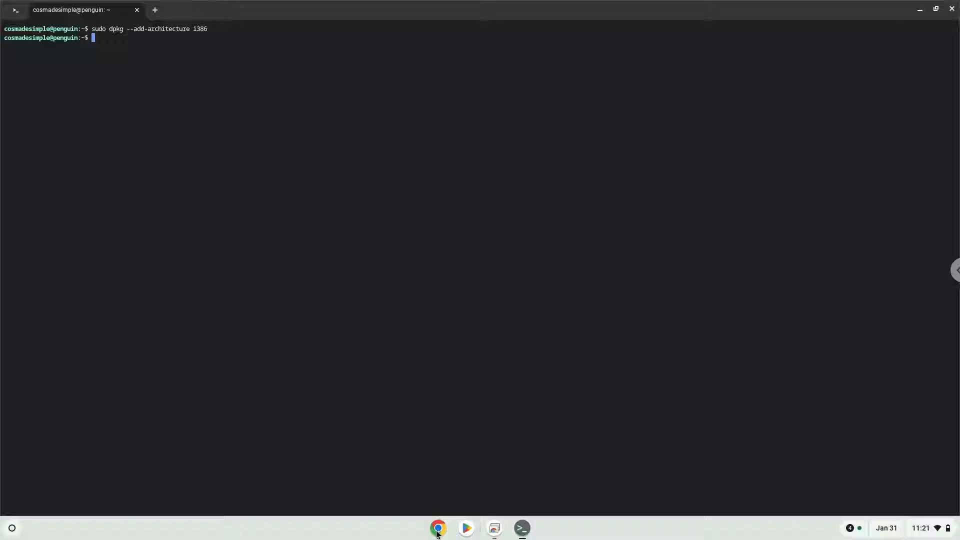
Run 'sudo apt update' in Terminal and return to the Google Docs command list.
left_click(438, 529)
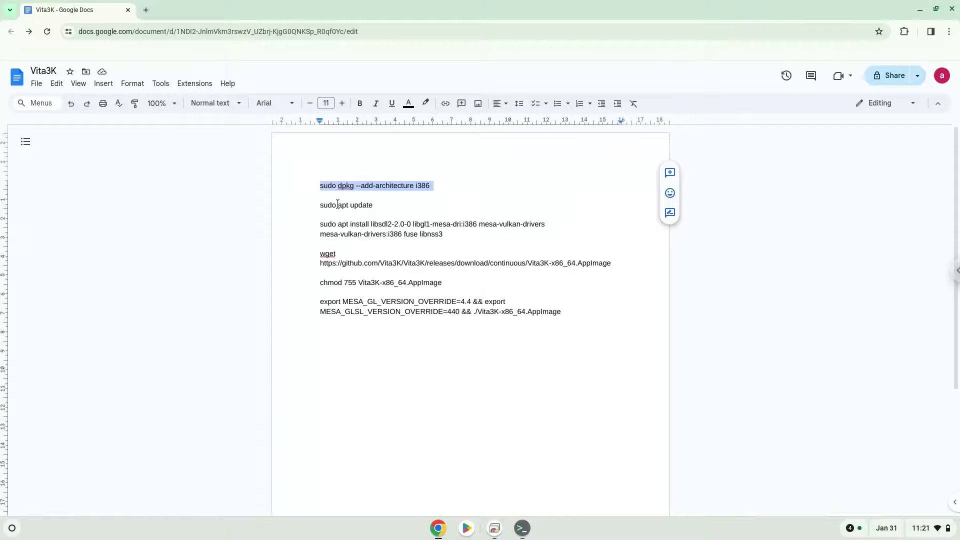
right_click(346, 204)
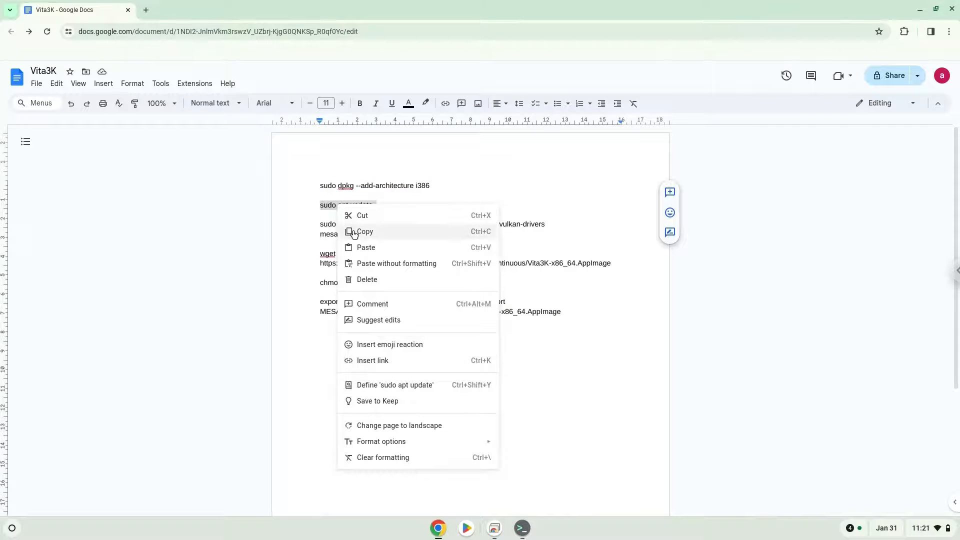
left_click(366, 231)
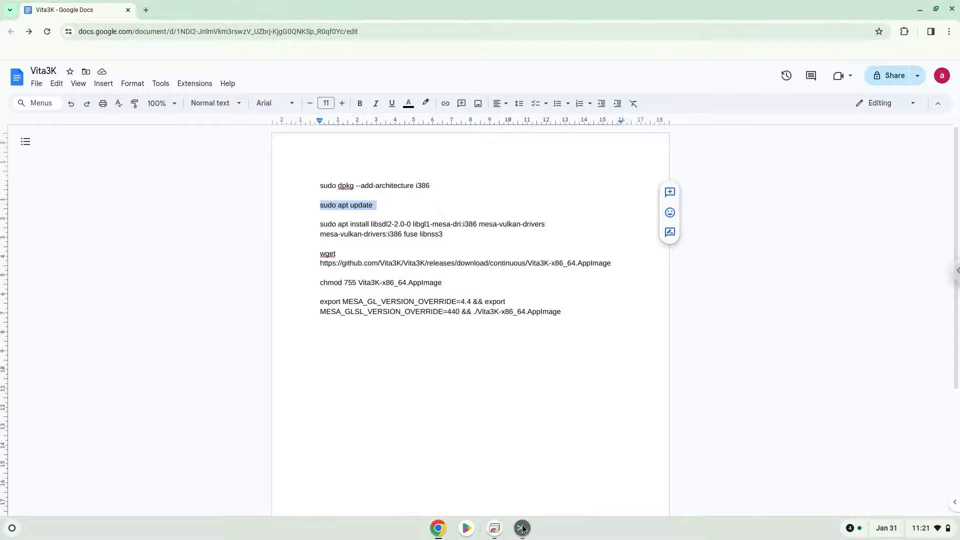
left_click(522, 528)
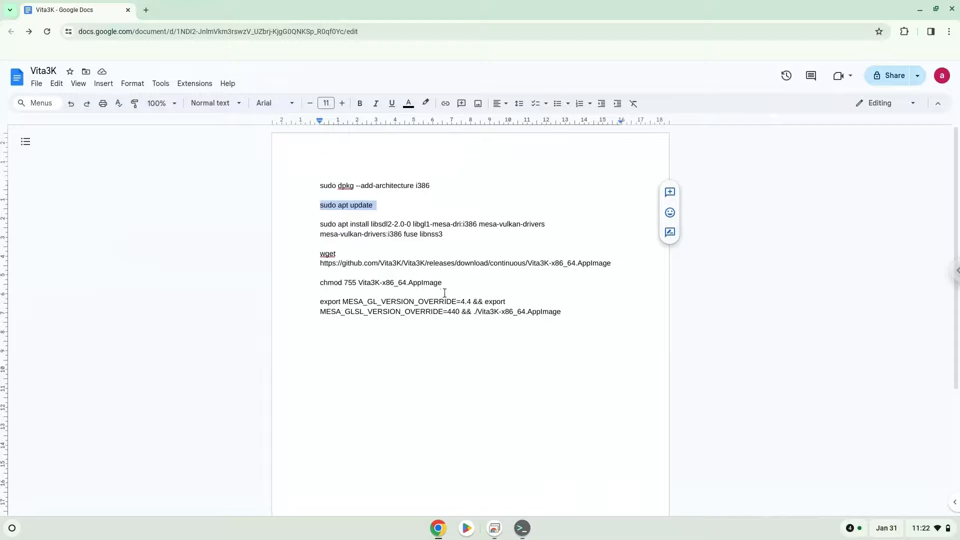
Run the 'sudo apt install libsdl2-2.0-0 …' line and confirm installing the packages.
left_click(448, 223)
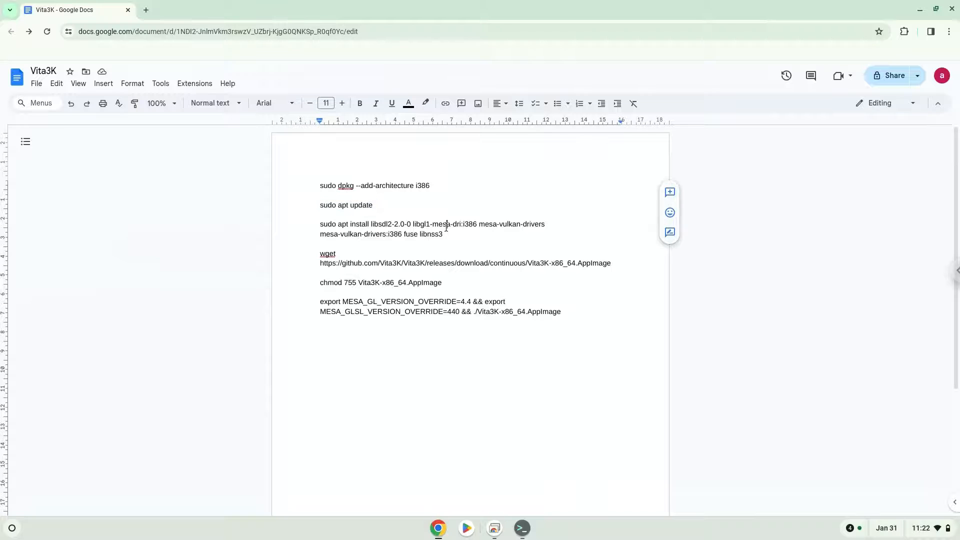
right_click(432, 228)
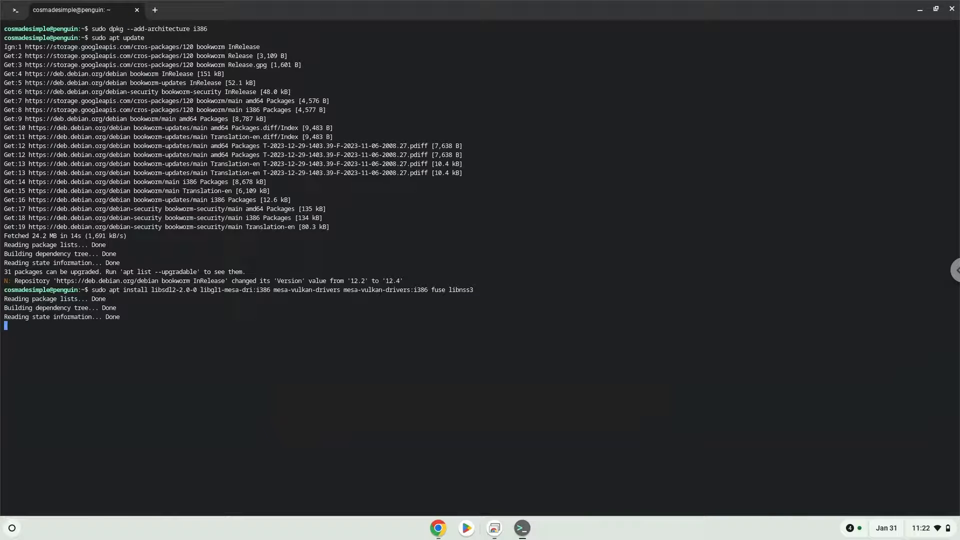
key("Return")
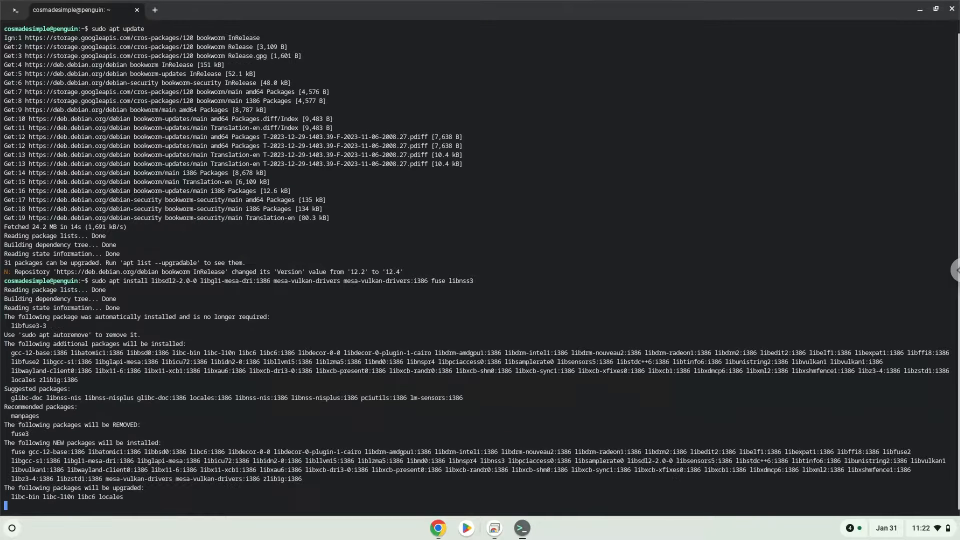
key("Return")
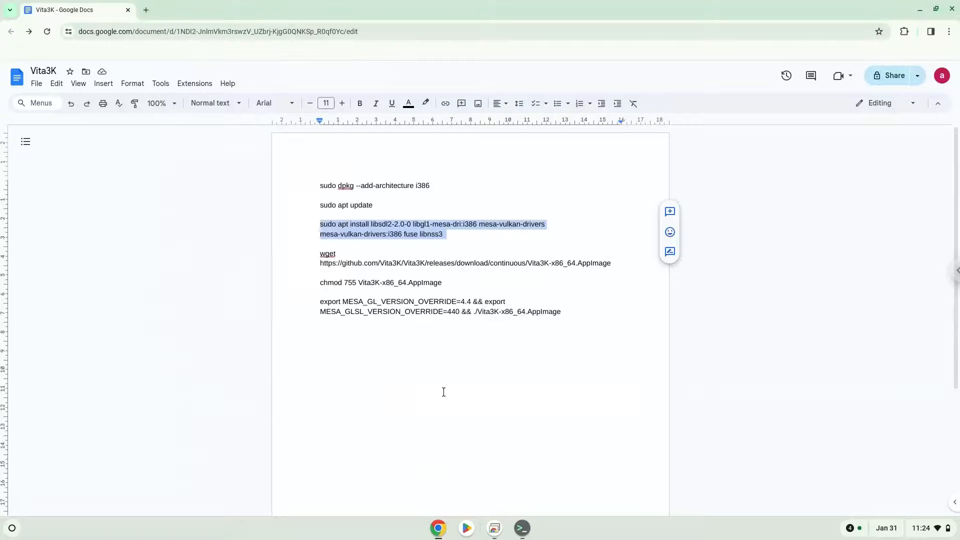
Run the wget command downloading Vita3K-x86_64.AppImage from the GitHub releases.
double_click(440, 263)
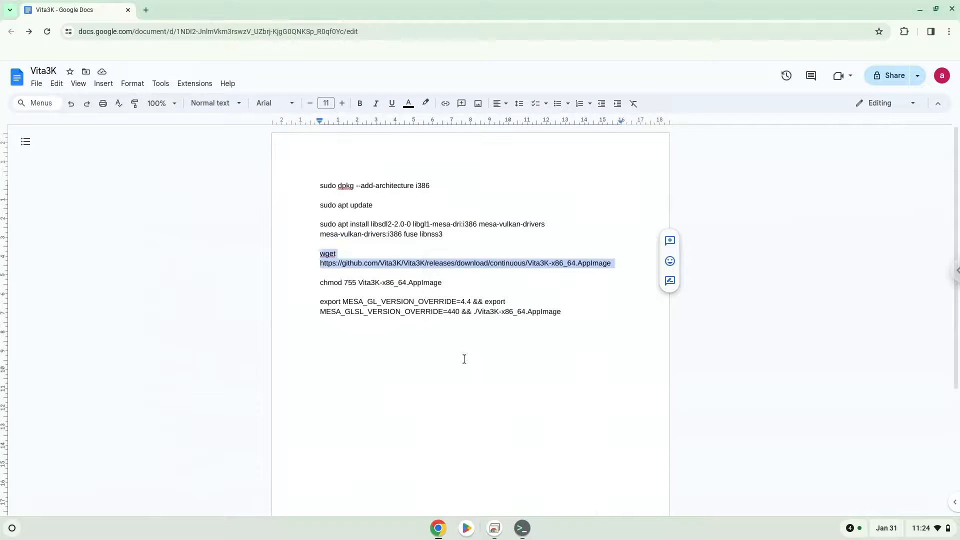
left_click(521, 528)
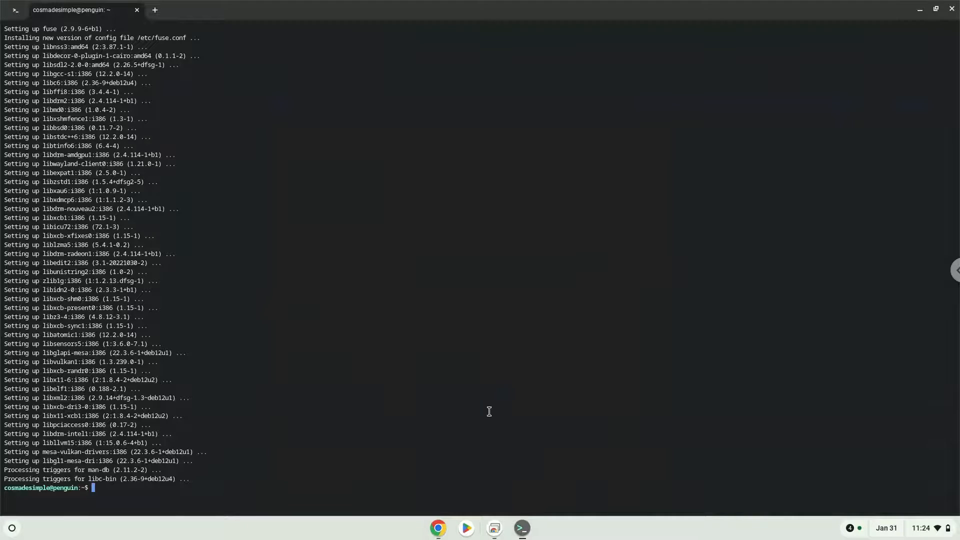
type("wget https://github.com/Vita3K/Vita3K/releases/download/continuous/Vita3K-x86_64.AppImage")
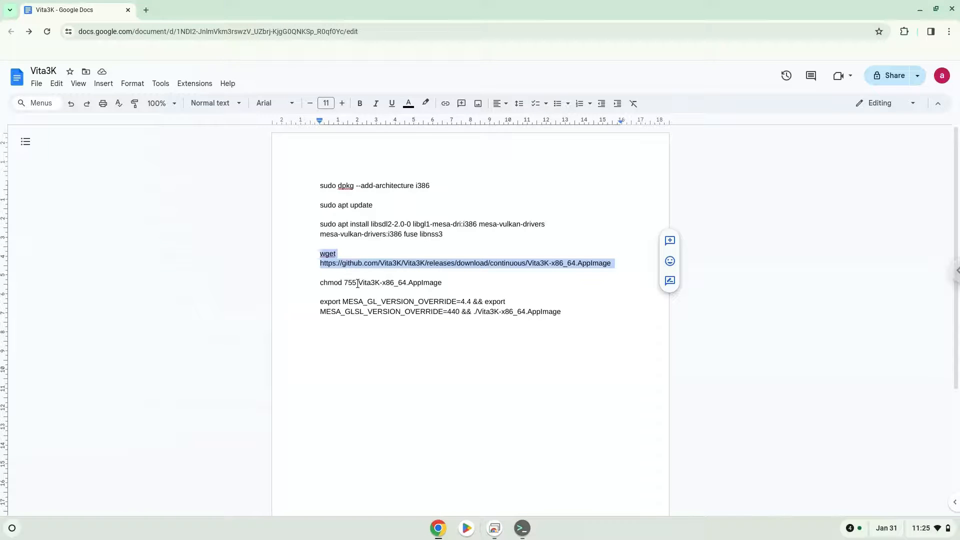
Run the chmod line, then the export … ./Vita3K-x86_64.AppImage line to launch Vita3K.
right_click(337, 282)
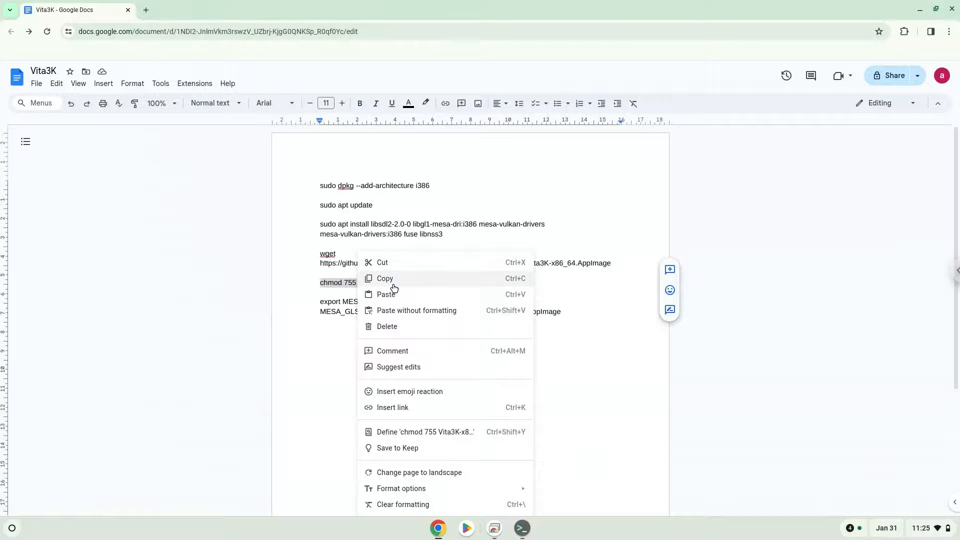
left_click(384, 278)
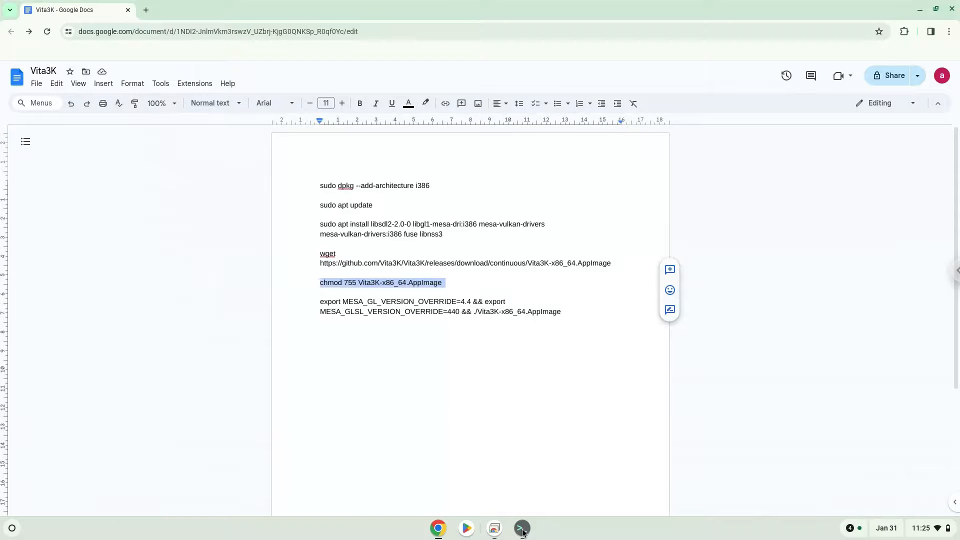
left_click(521, 528)
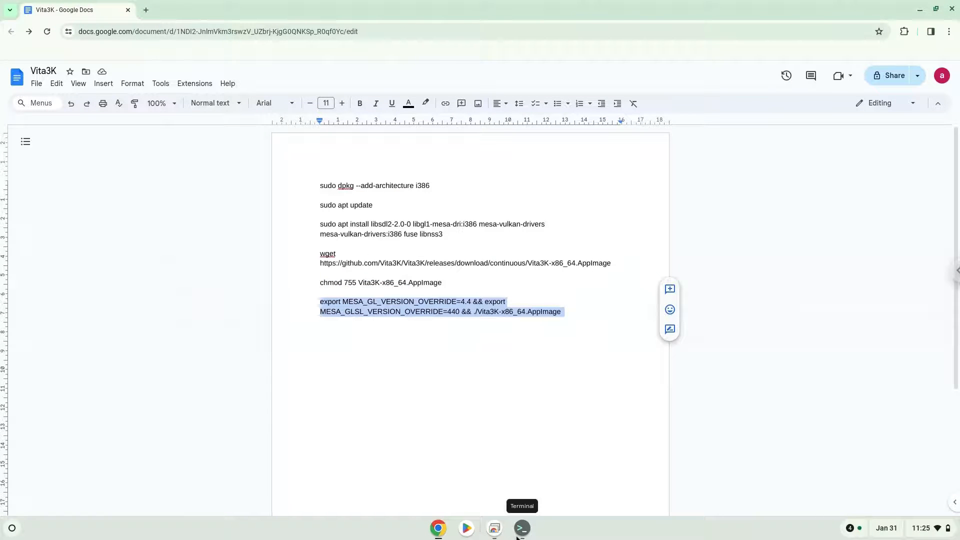
left_click(520, 528)
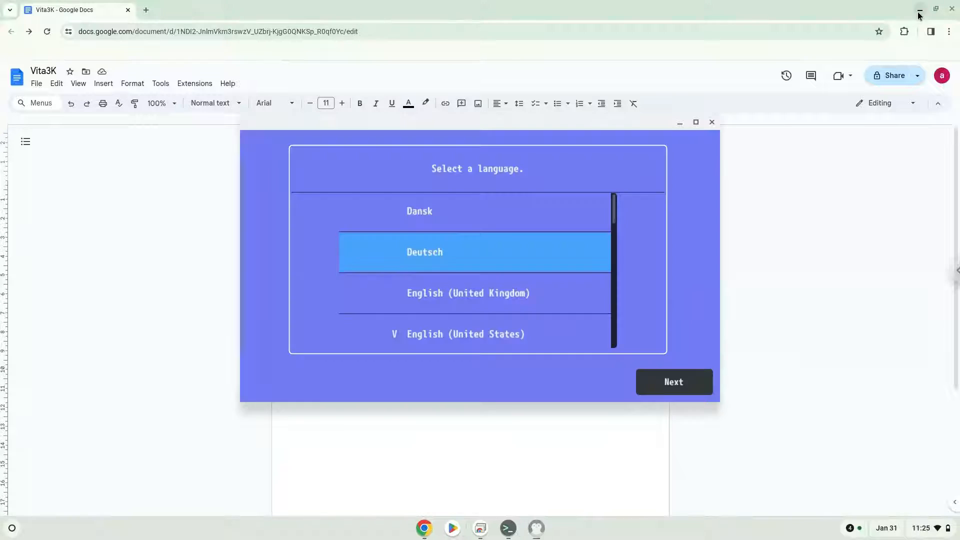
Maximize the Vita3K wizard and move past language selection to the pref path step.
left_click(918, 9)
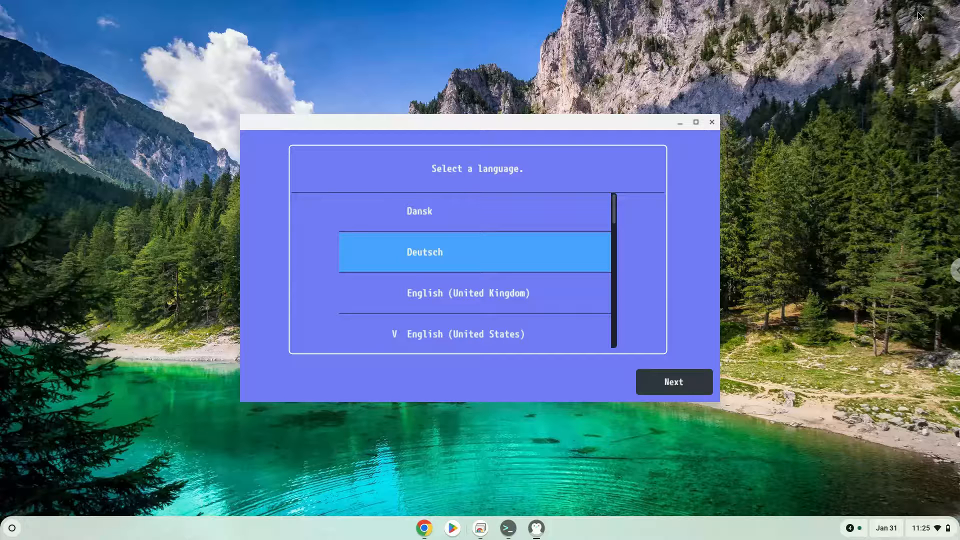
mouse_move(700, 122)
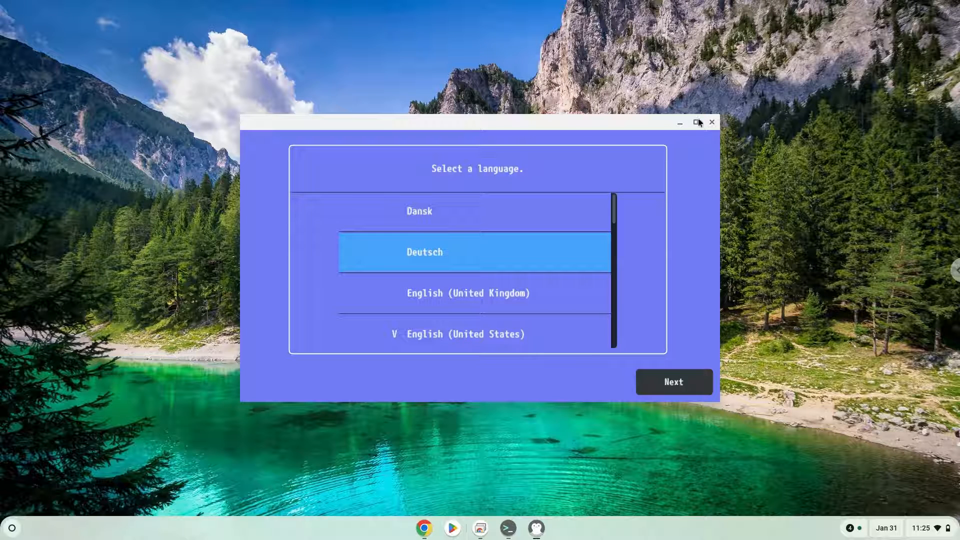
left_click(696, 122)
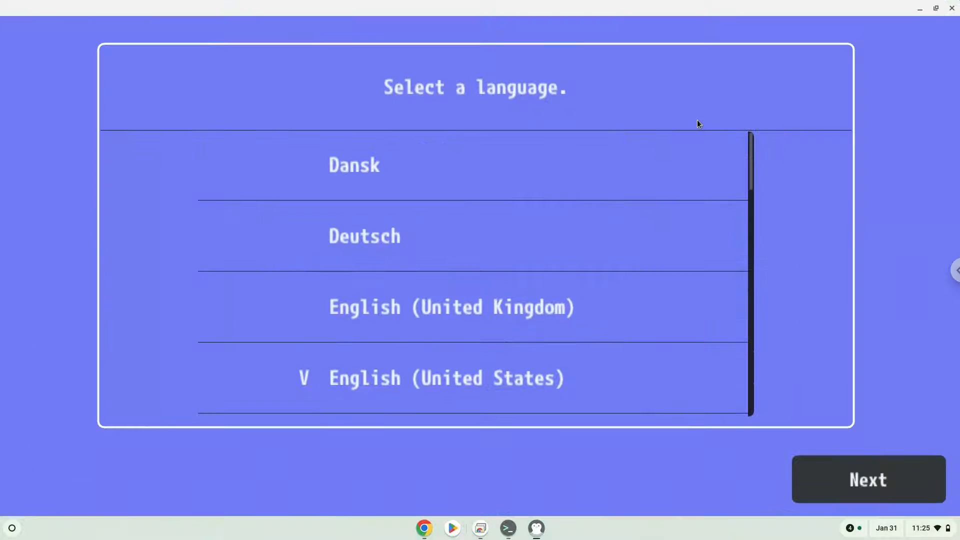
mouse_move(746, 421)
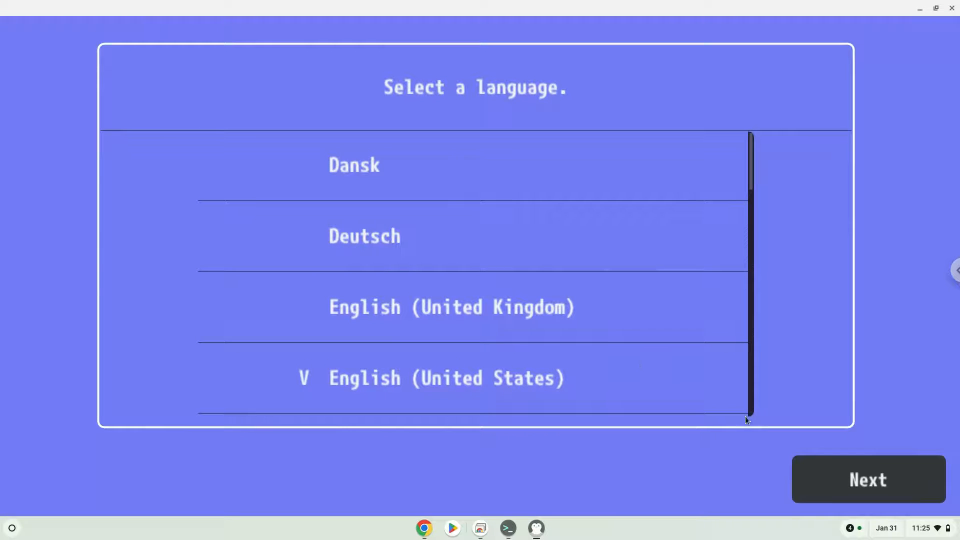
left_click(868, 479)
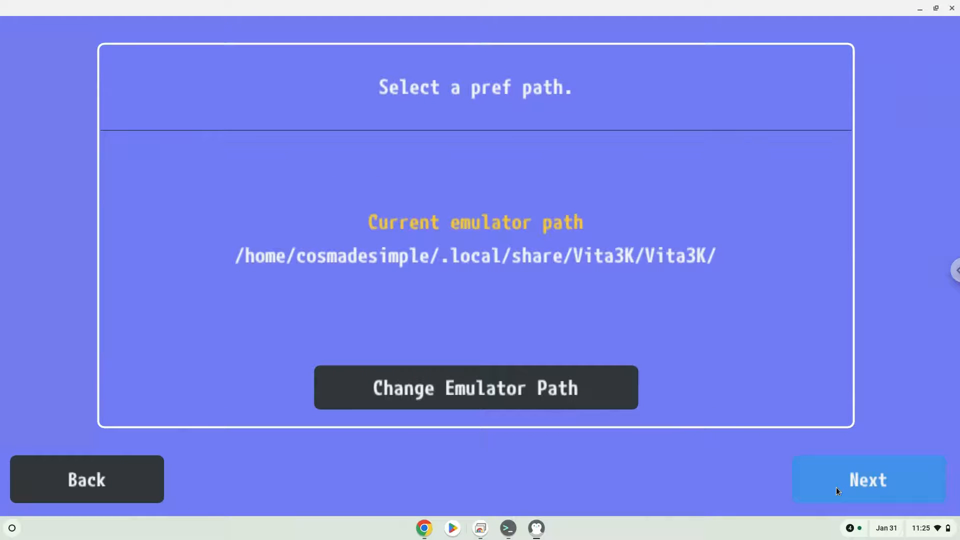